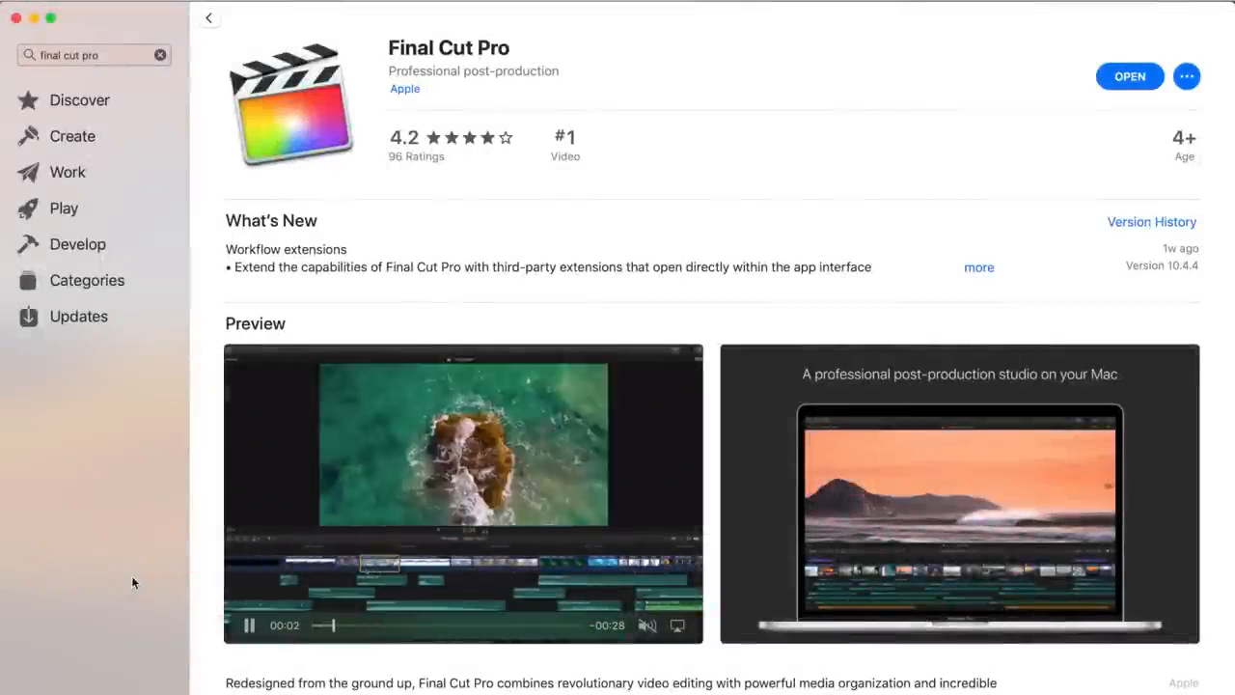
Step: Expand and scroll through the Final Cut Pro 10.4.4 What's New release notes
left_click(978, 268)
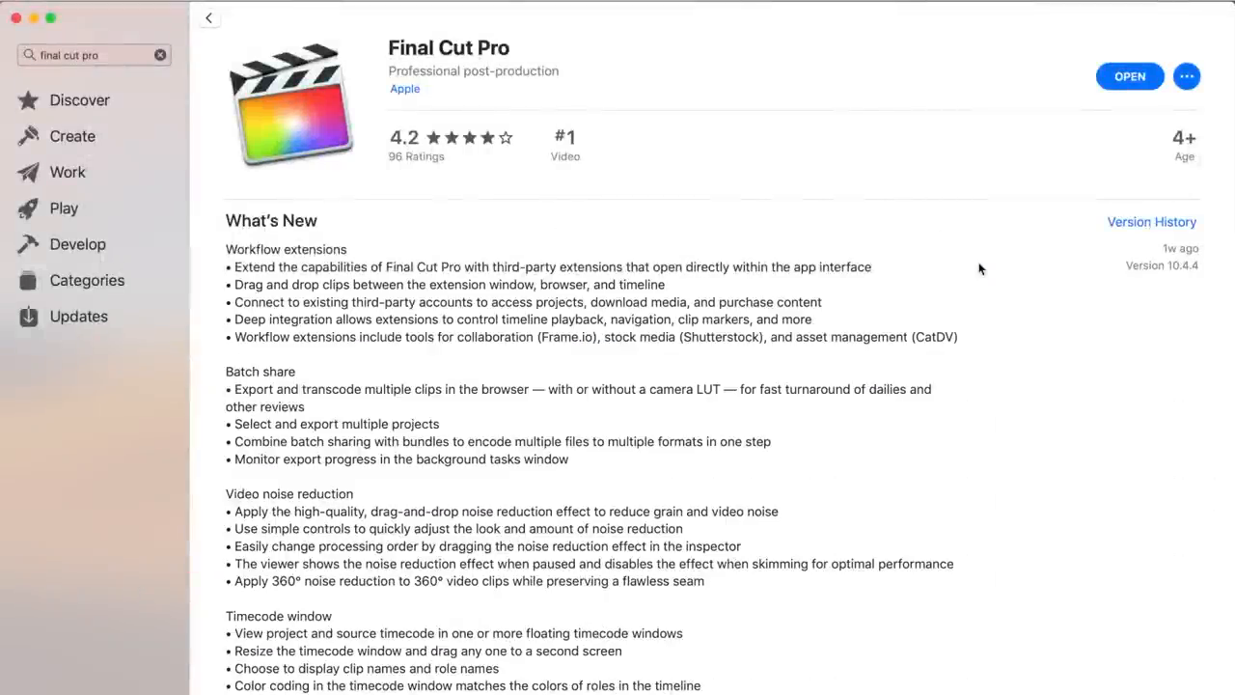
scroll("down", 3)
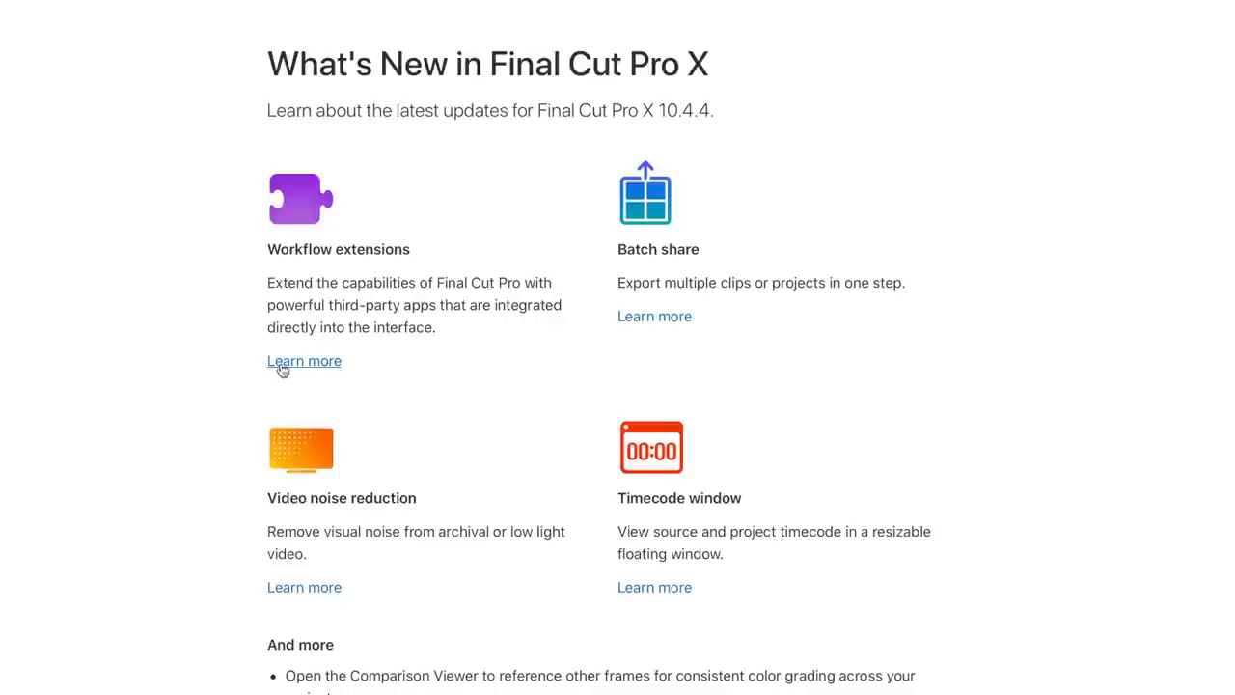
Step: Open the Learn more details for Workflow extensions on Apple's What's New page
left_click(304, 360)
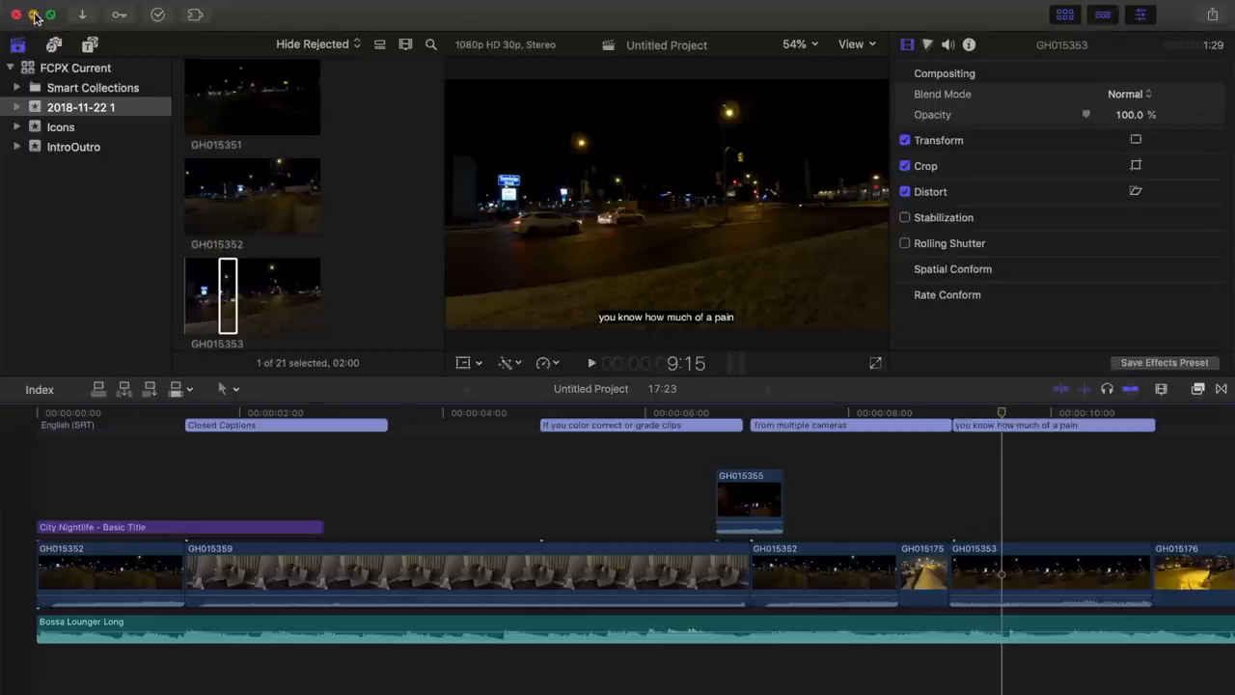
left_click(138, 685)
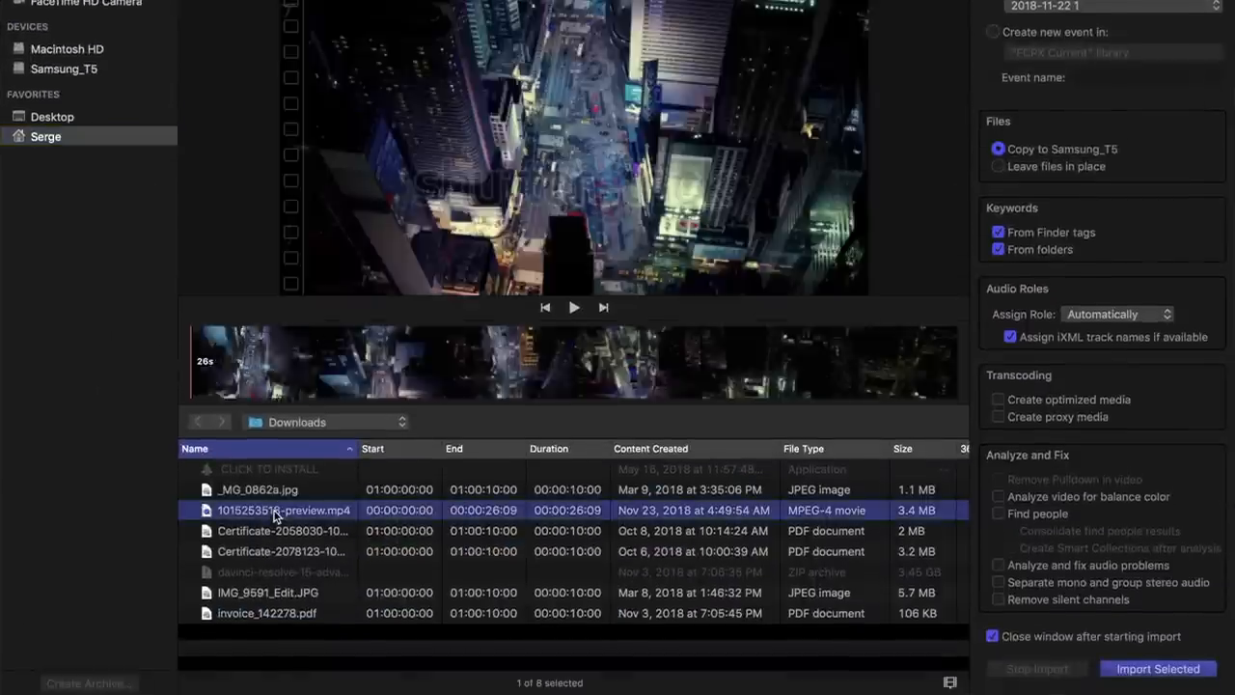
left_click(1158, 668)
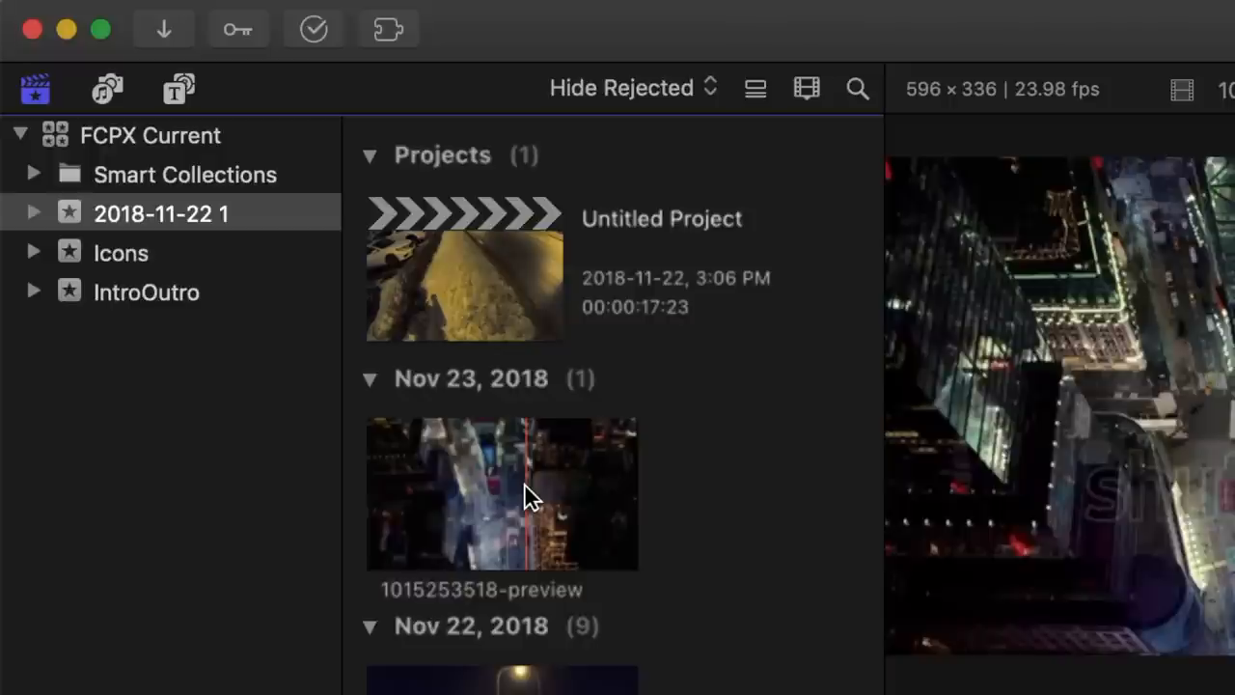
Step: Search 'city night' in the Shutterstock extension and import a clip preview
left_click(388, 28)
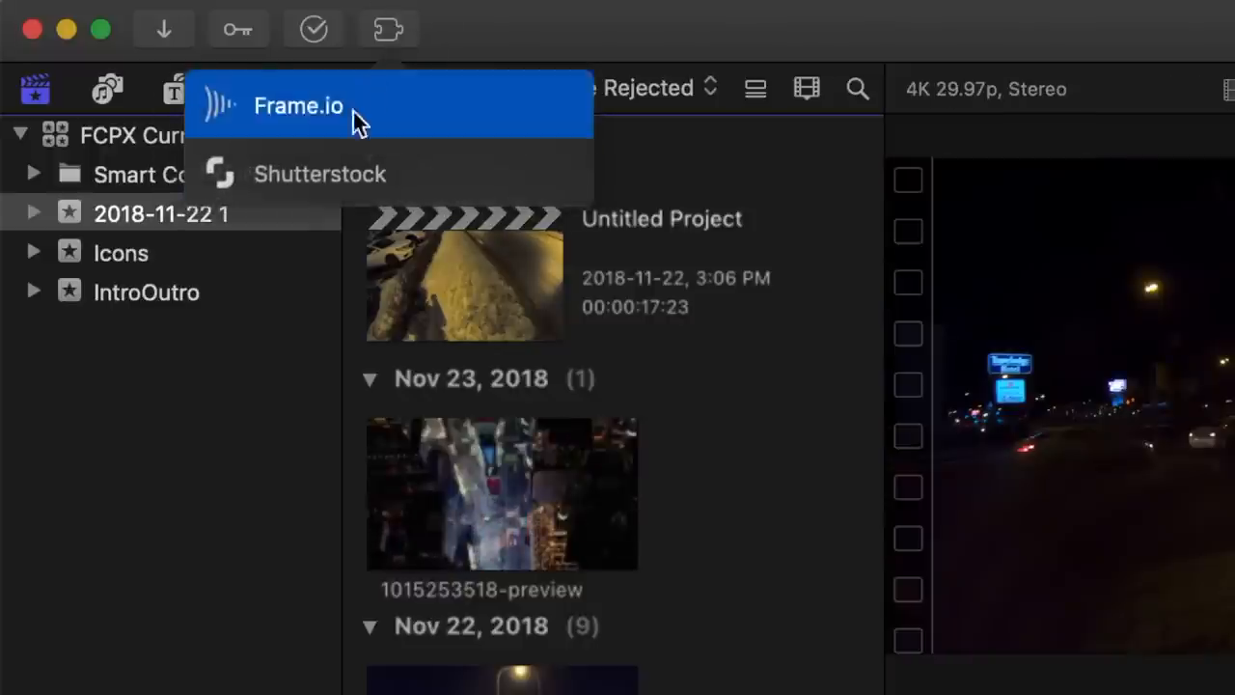
left_click(319, 172)
type("city nigh")
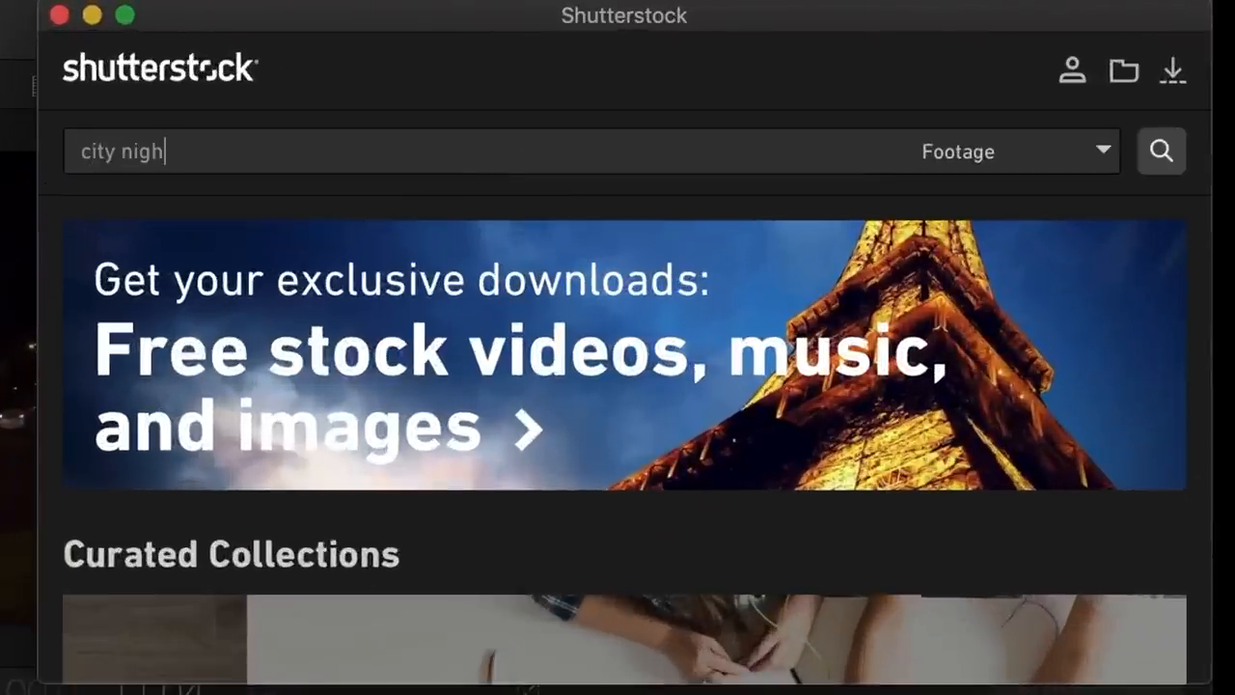
key("enter")
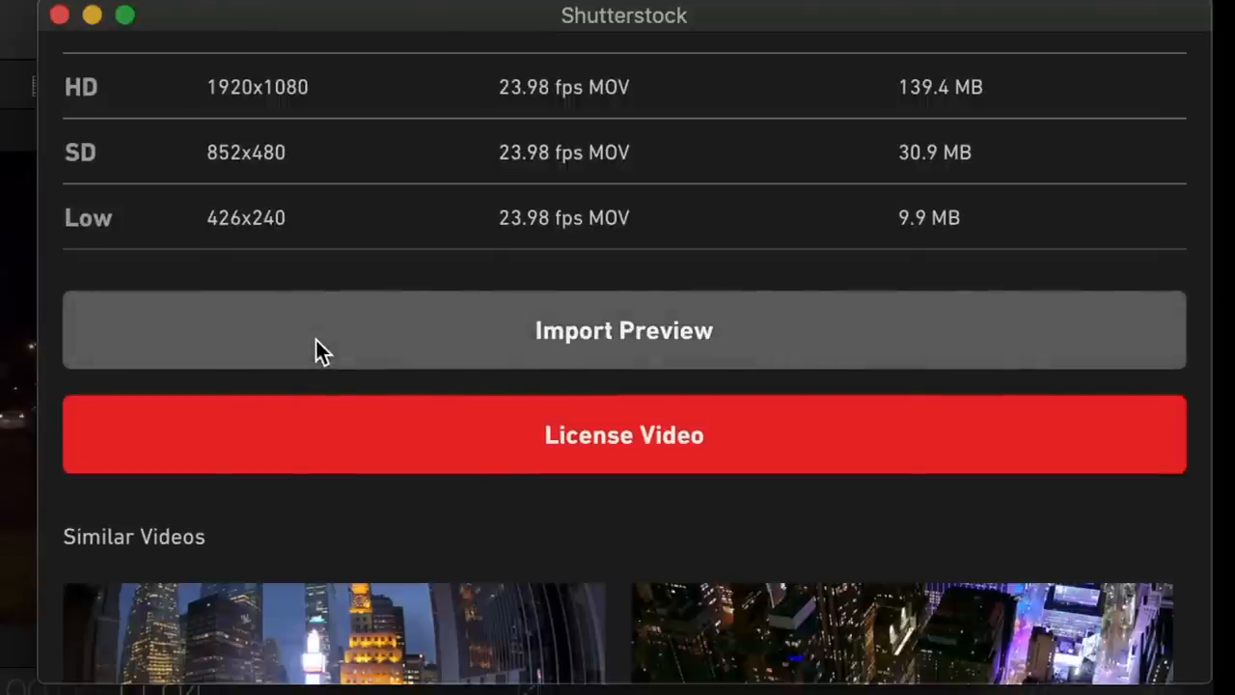
mouse_move(324, 427)
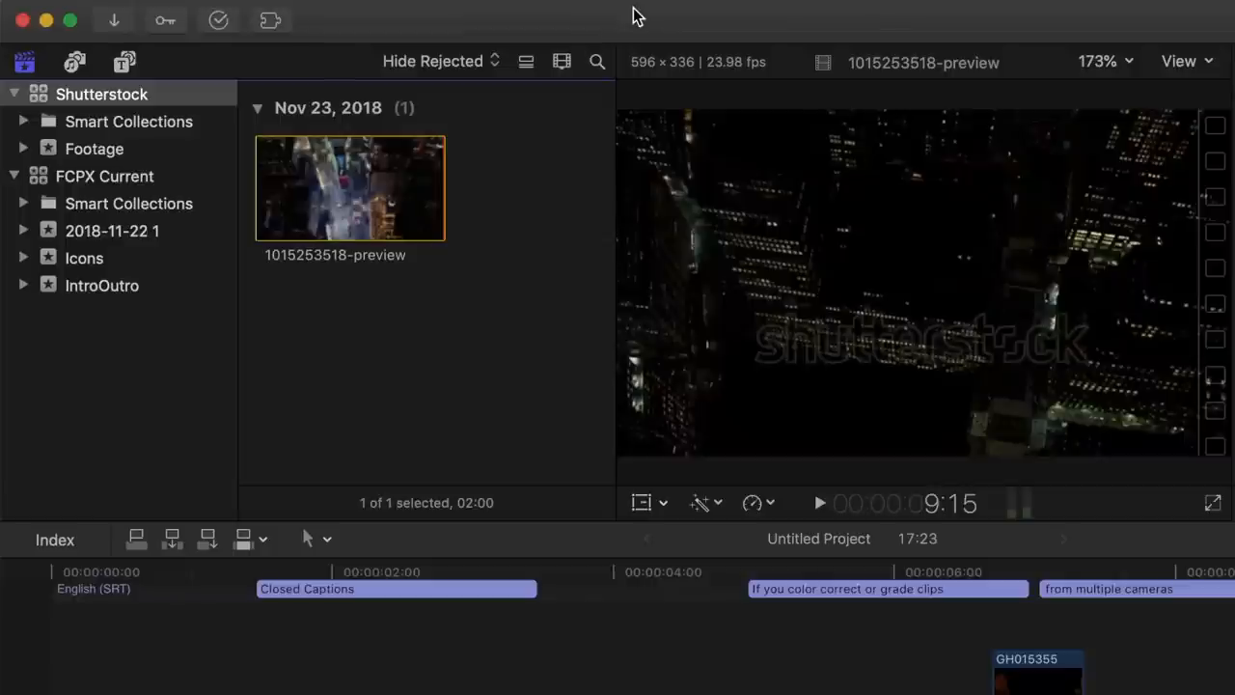
left_click(93, 148)
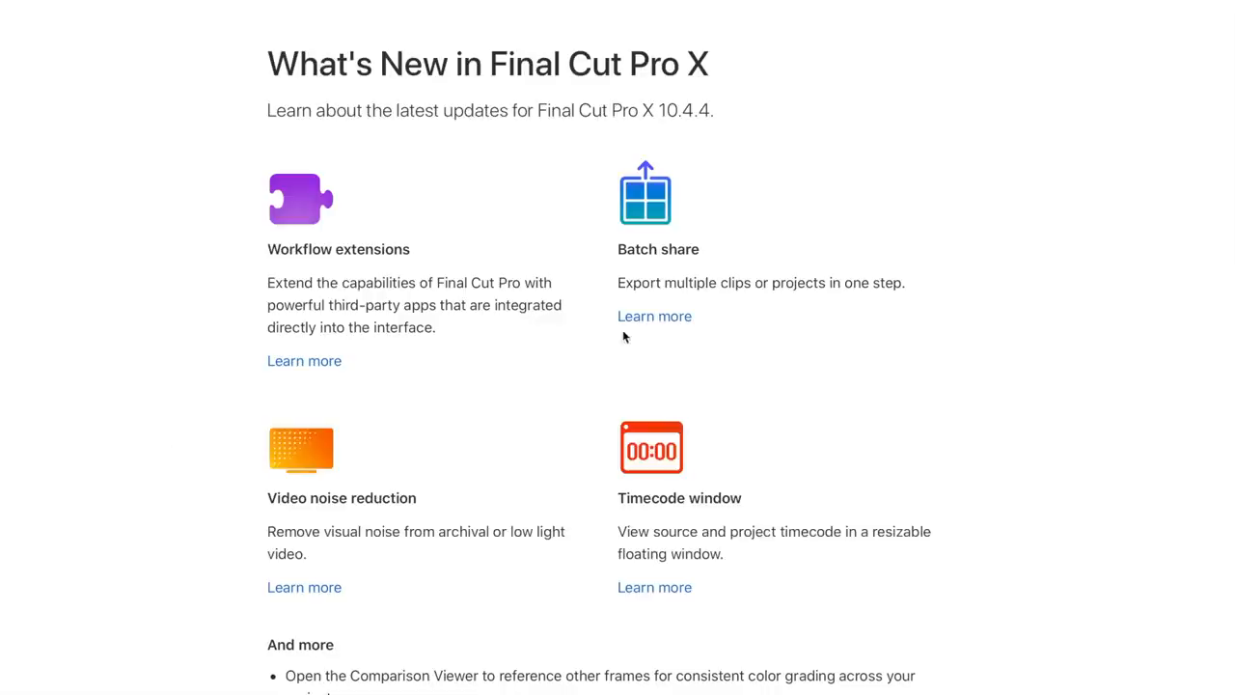
mouse_move(643, 330)
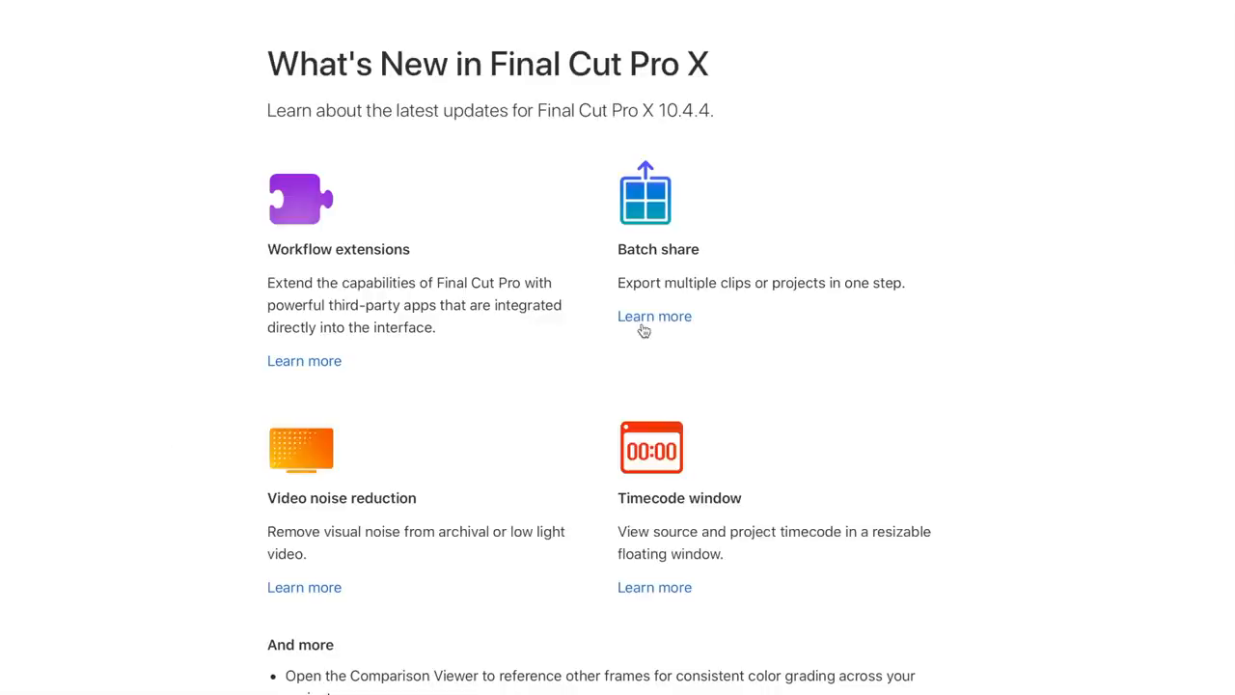
Step: Open the Learn more details for Batch share on the What's New page
left_click(654, 316)
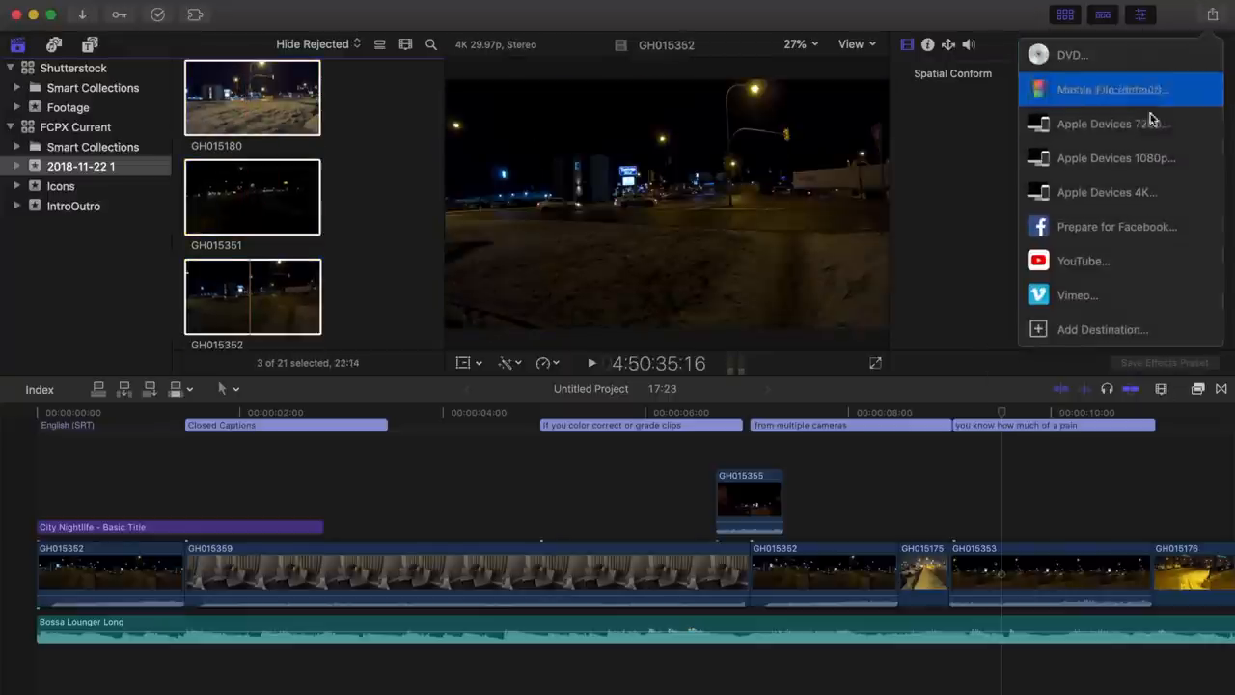
Step: Share the three selected clips as Master File and dismiss the success notice
left_click(1112, 89)
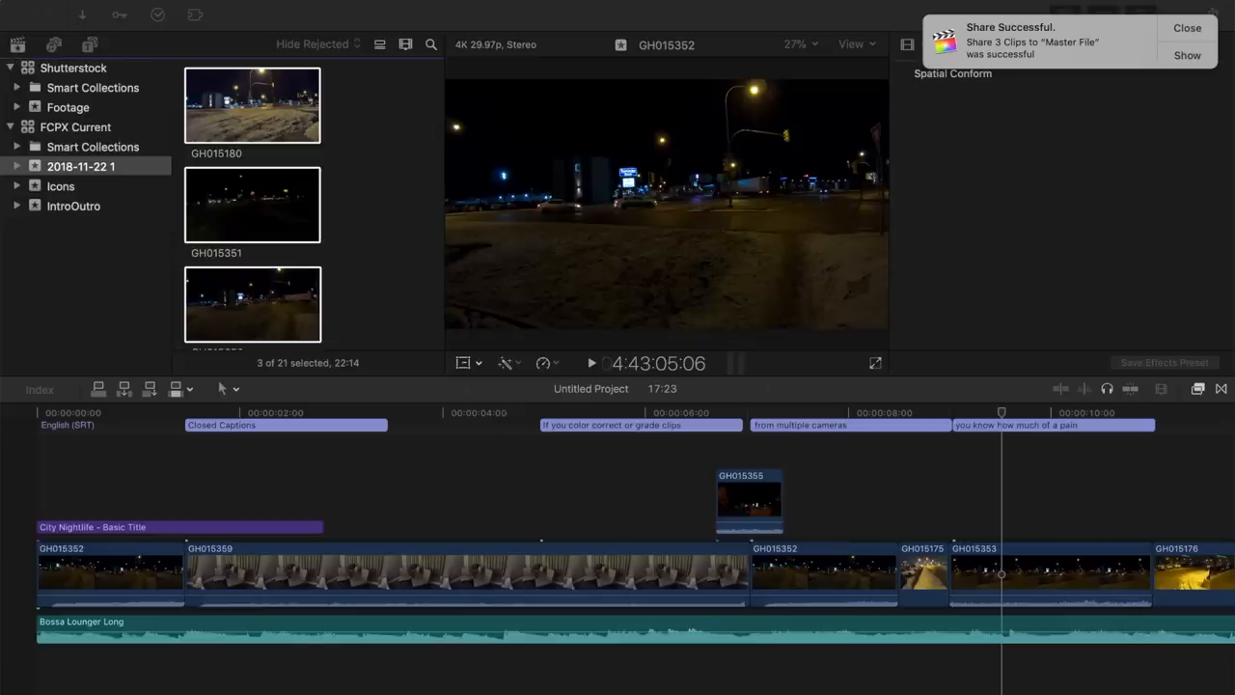
left_click(1187, 27)
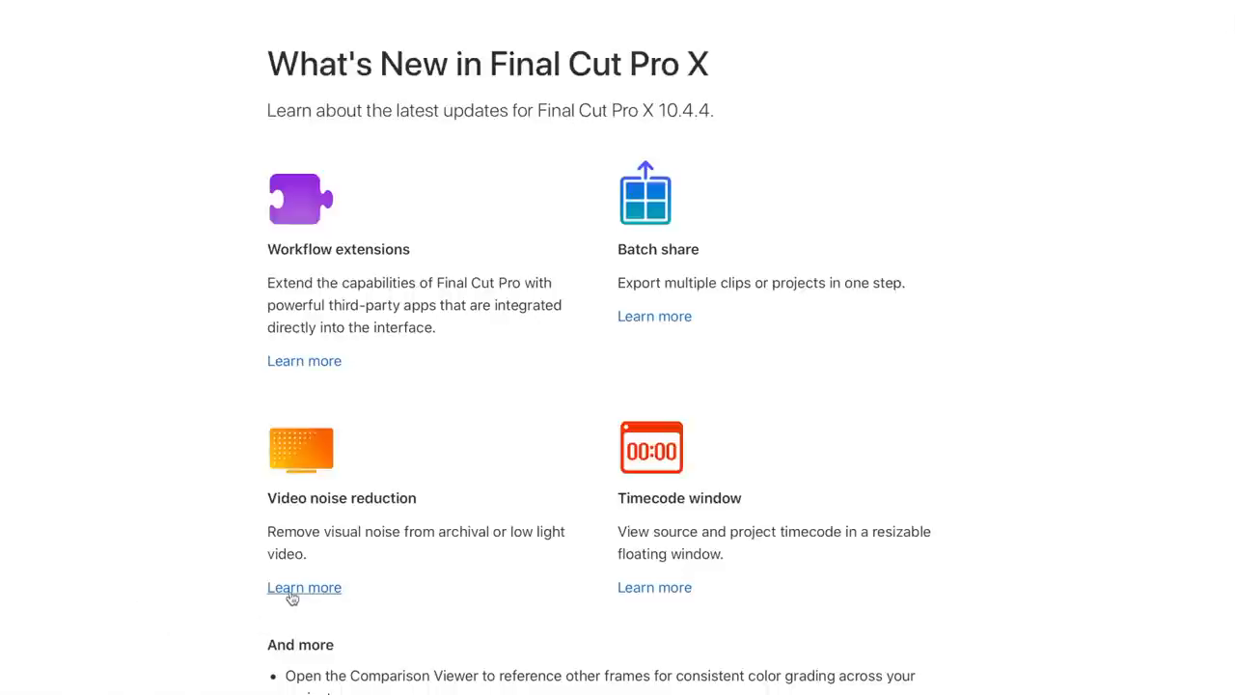
Step: Open the Learn more details for Video noise reduction on the What's New page
left_click(304, 586)
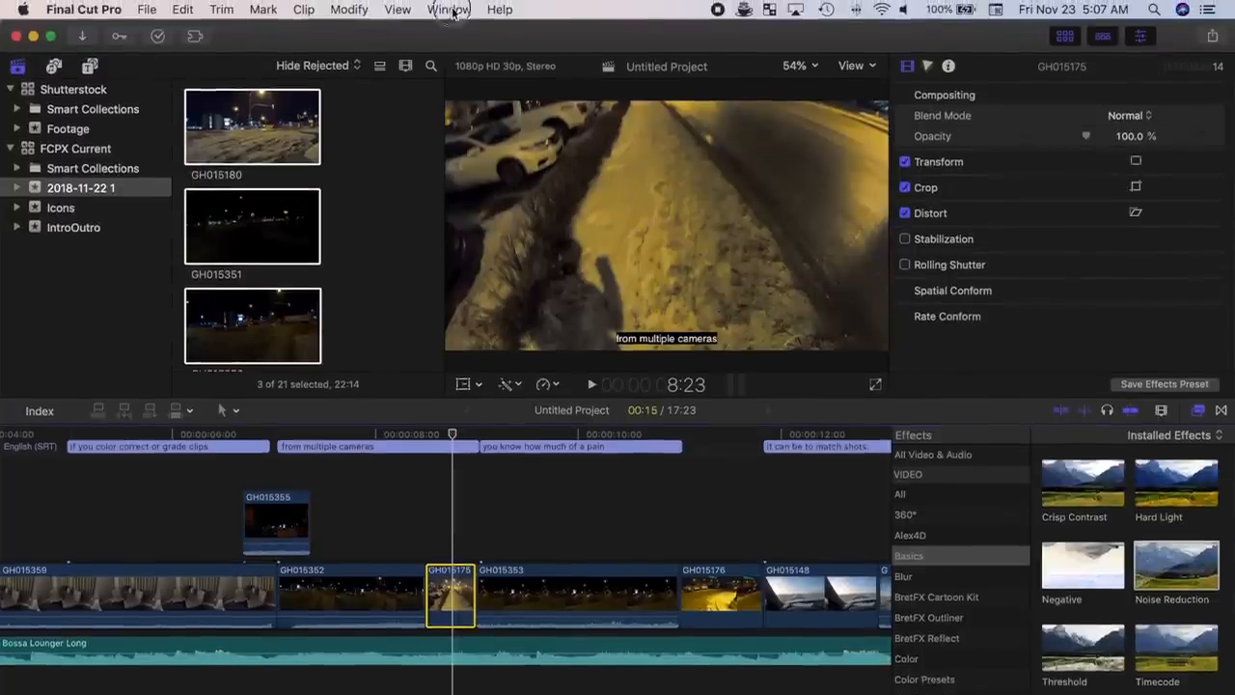
Step: Show the comparison viewer, compare a saved night-time frame, and close saved frames
left_click(449, 9)
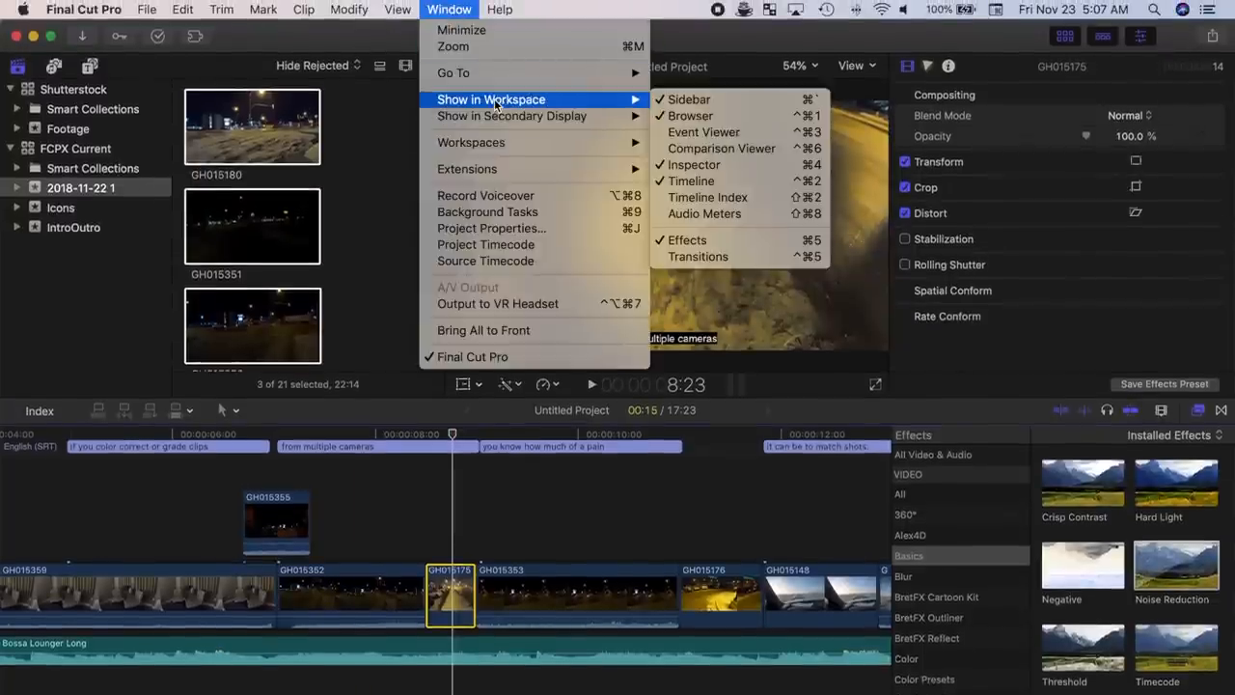
mouse_move(721, 147)
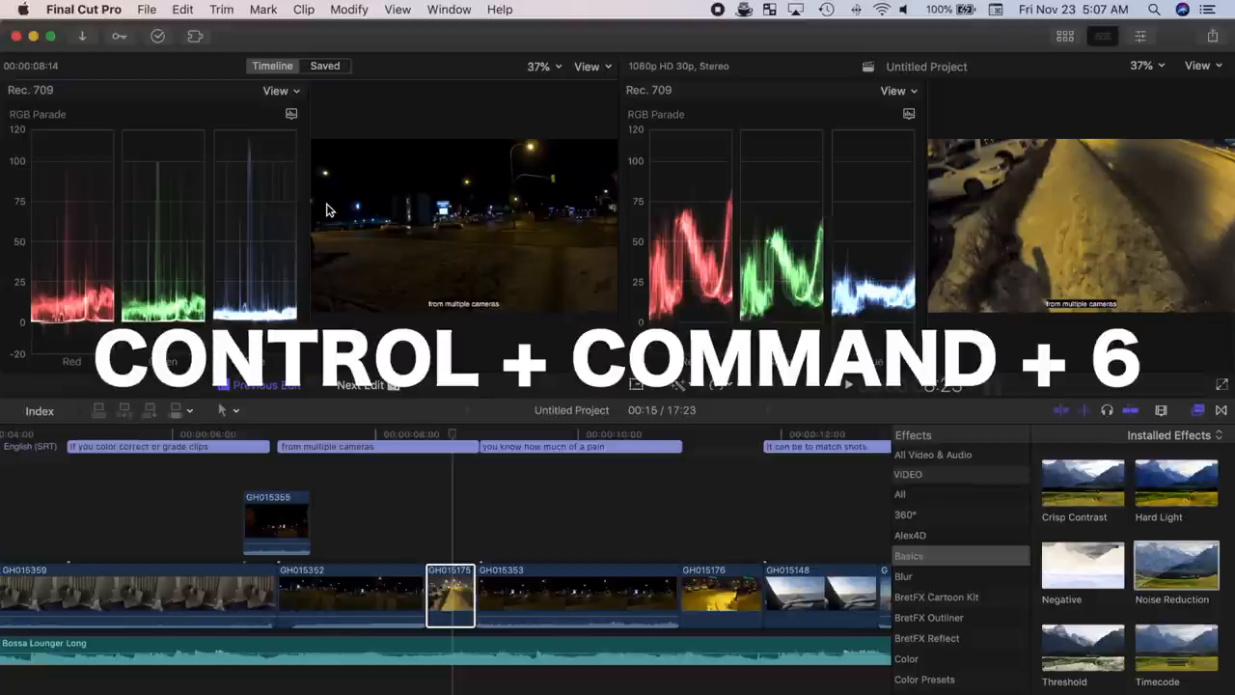
key("ctrl+cmd+6")
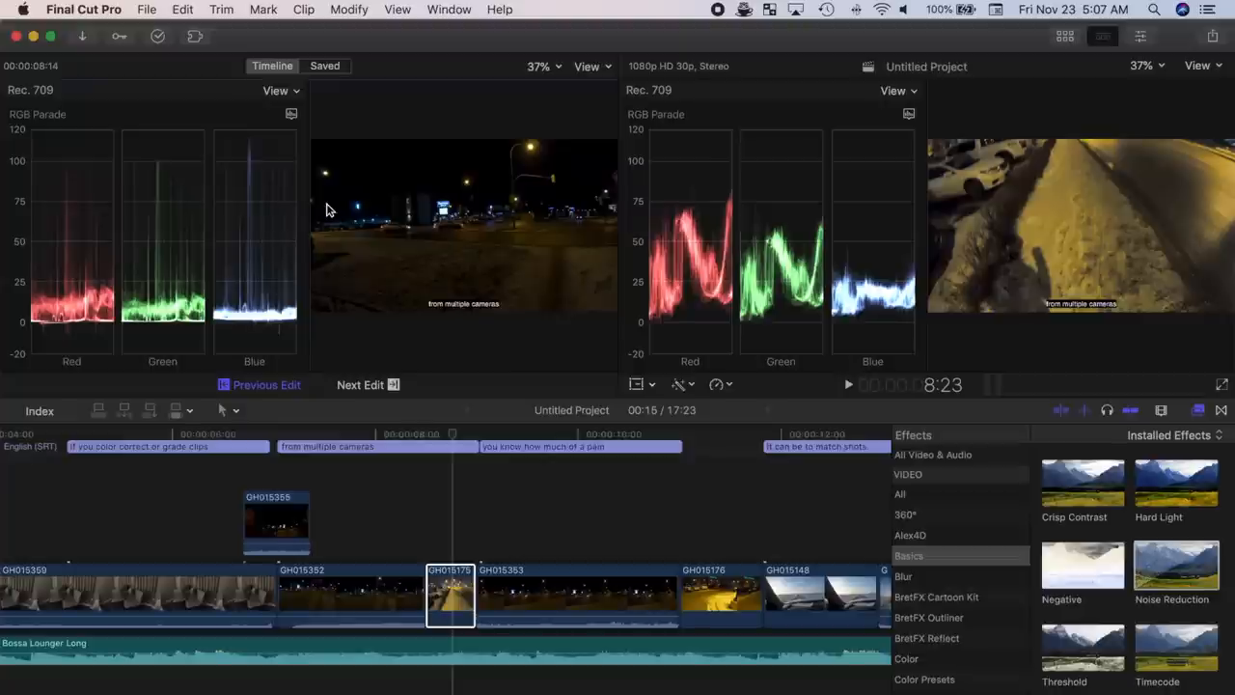
mouse_move(290, 349)
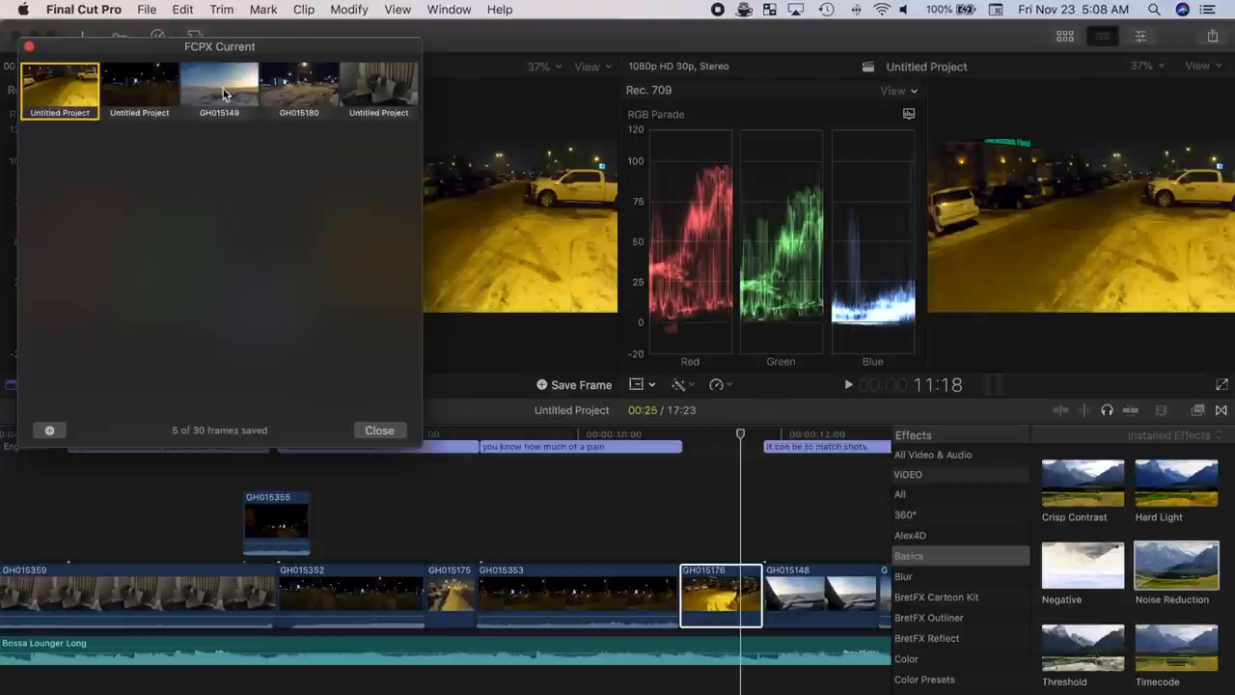
left_click(140, 87)
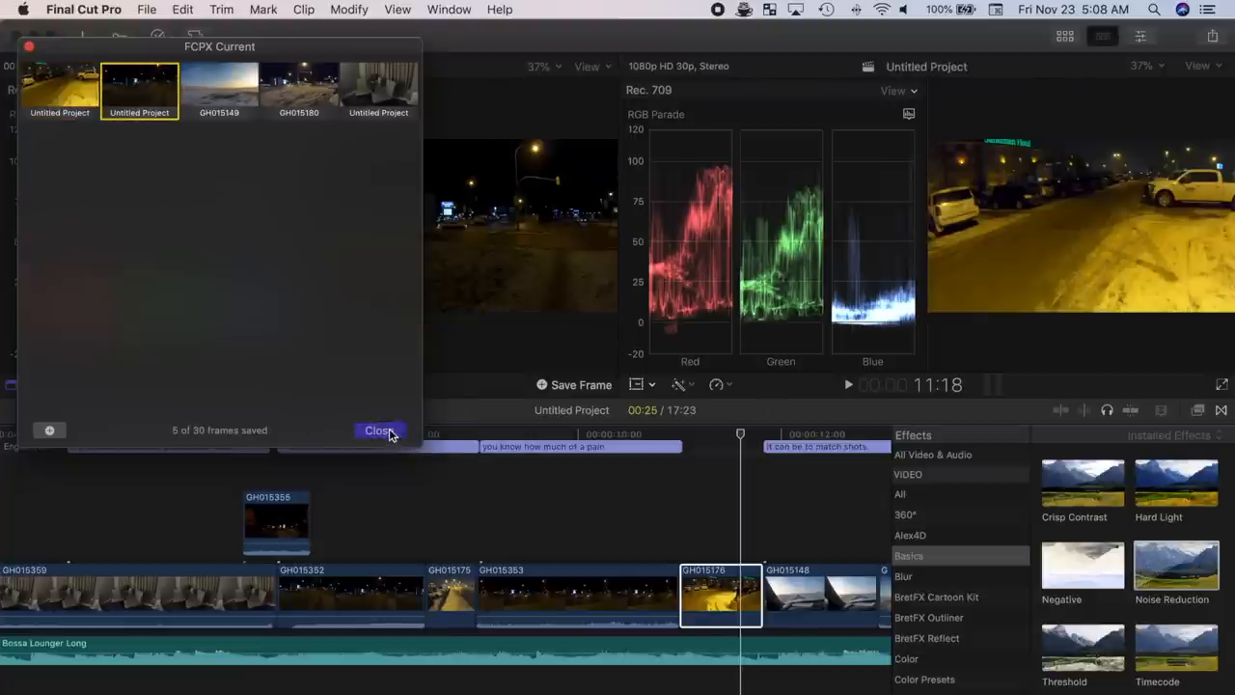
left_click(379, 430)
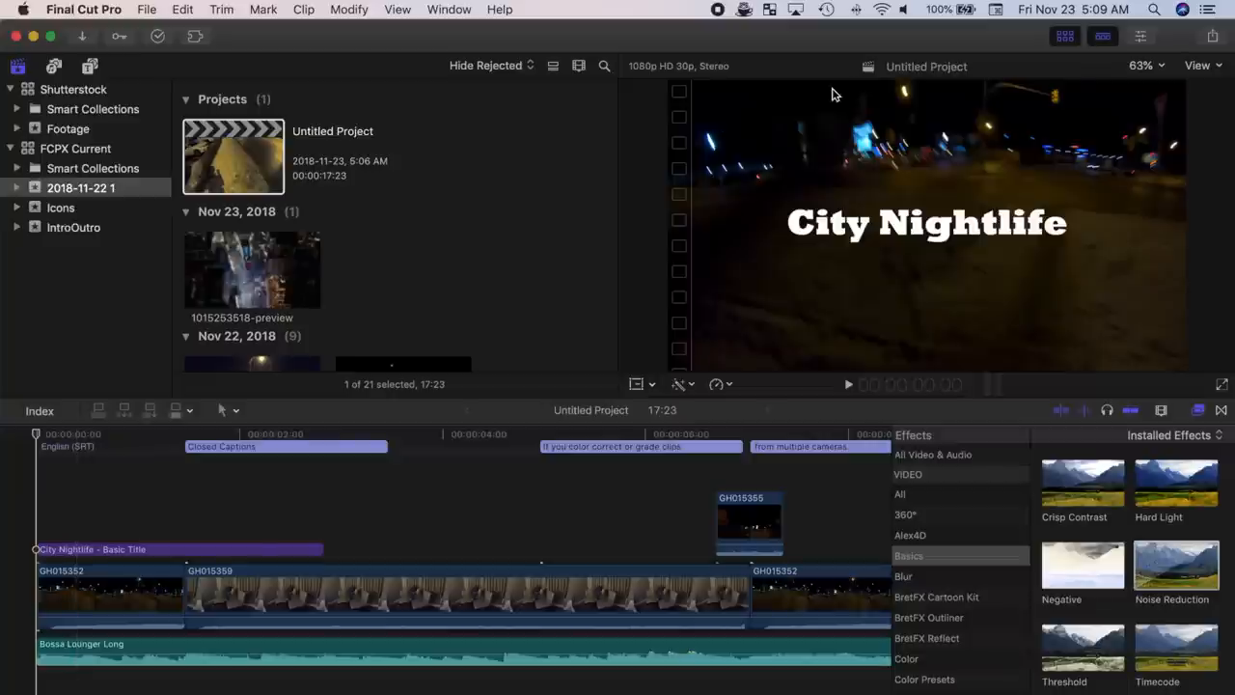
Step: Export a Master File to Desktop with English (SRT) captions burned in
left_click(1213, 36)
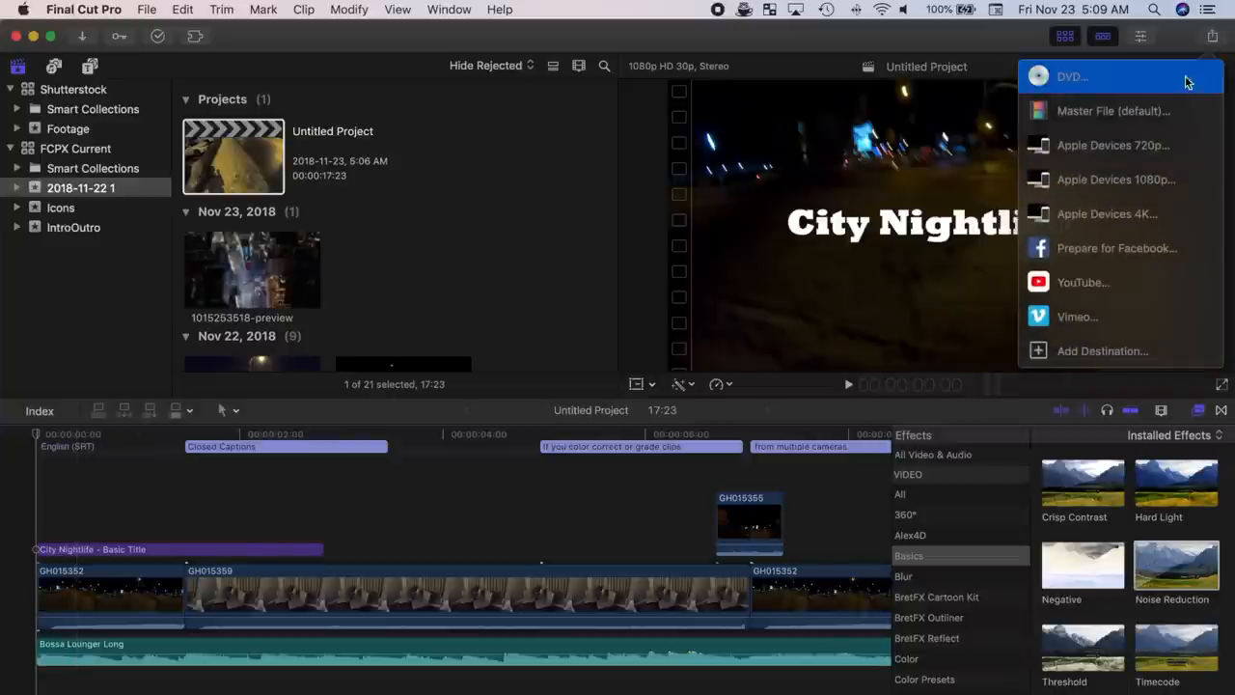
left_click(1112, 111)
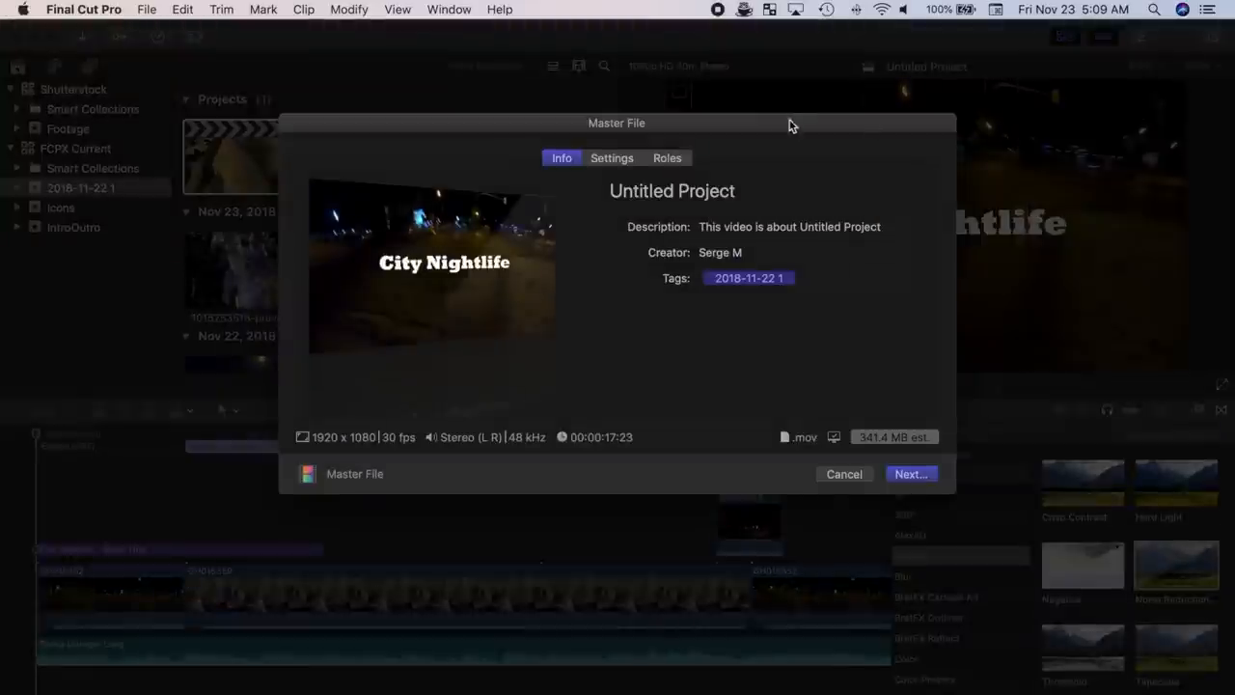
left_click(666, 158)
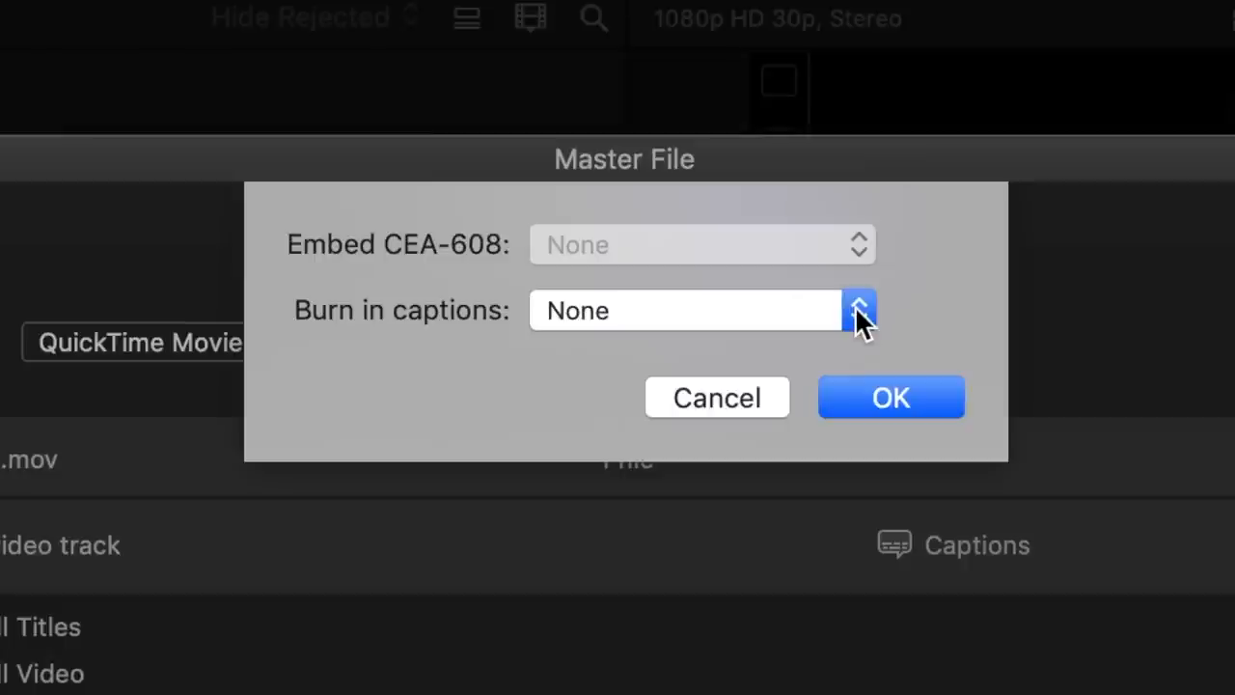
left_click(857, 309)
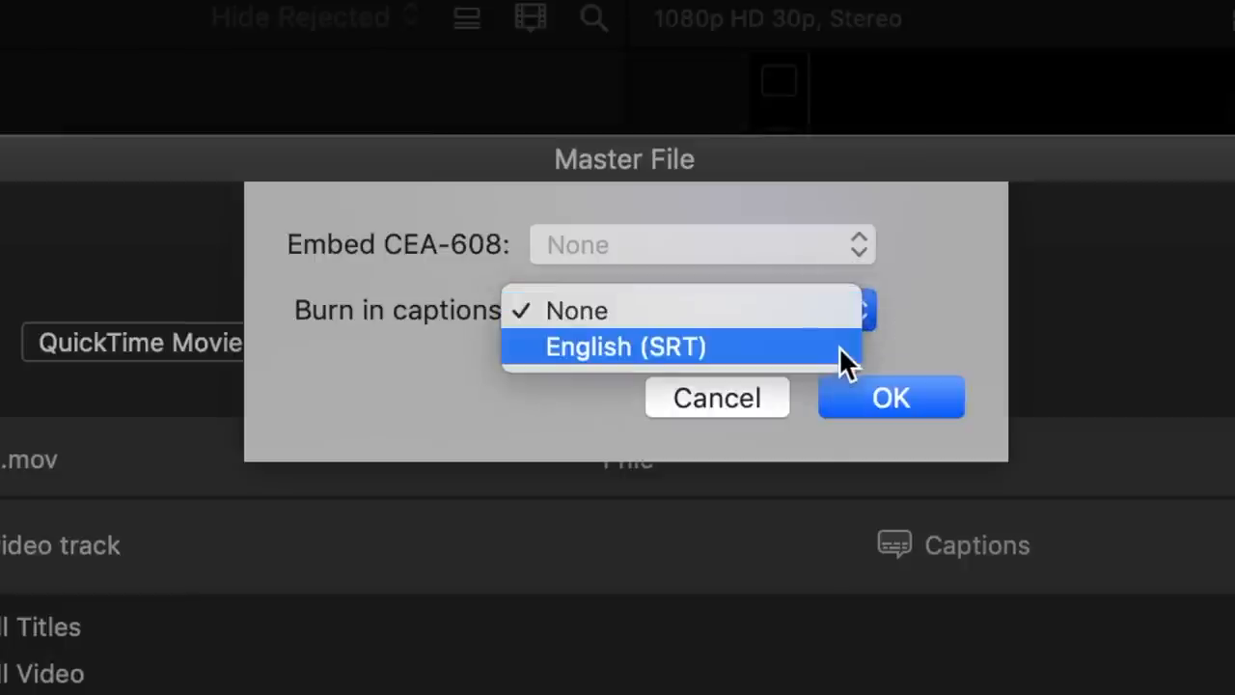
left_click(625, 347)
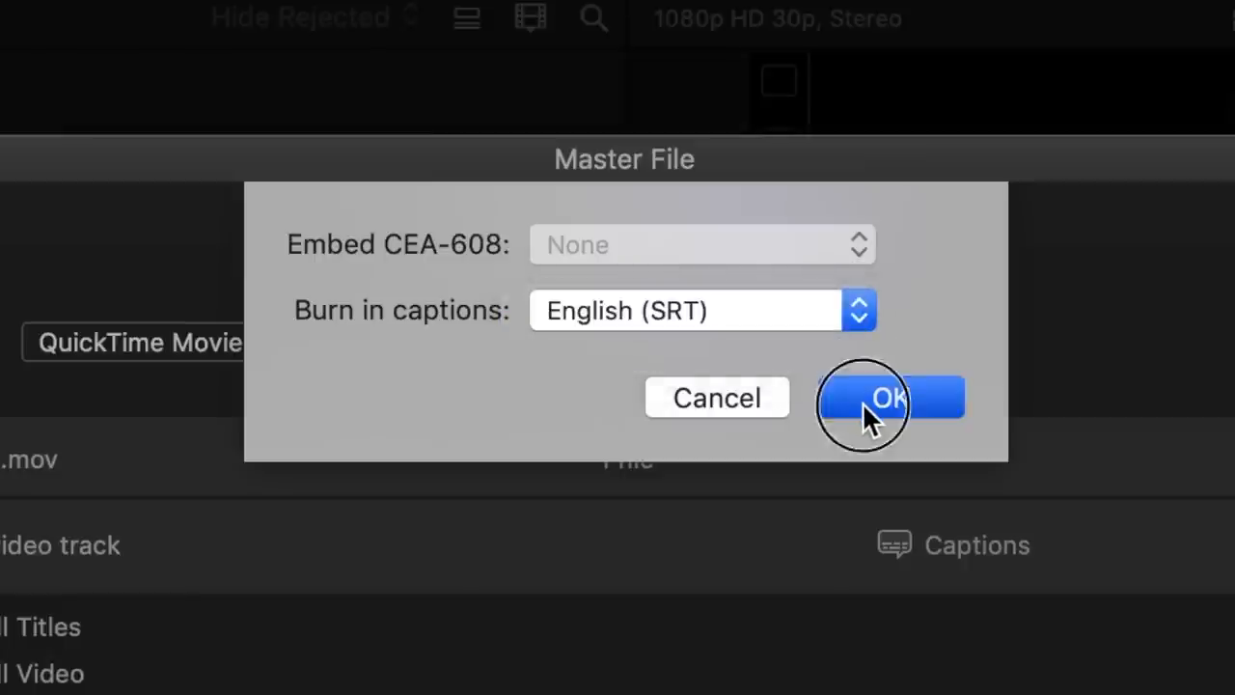
left_click(887, 398)
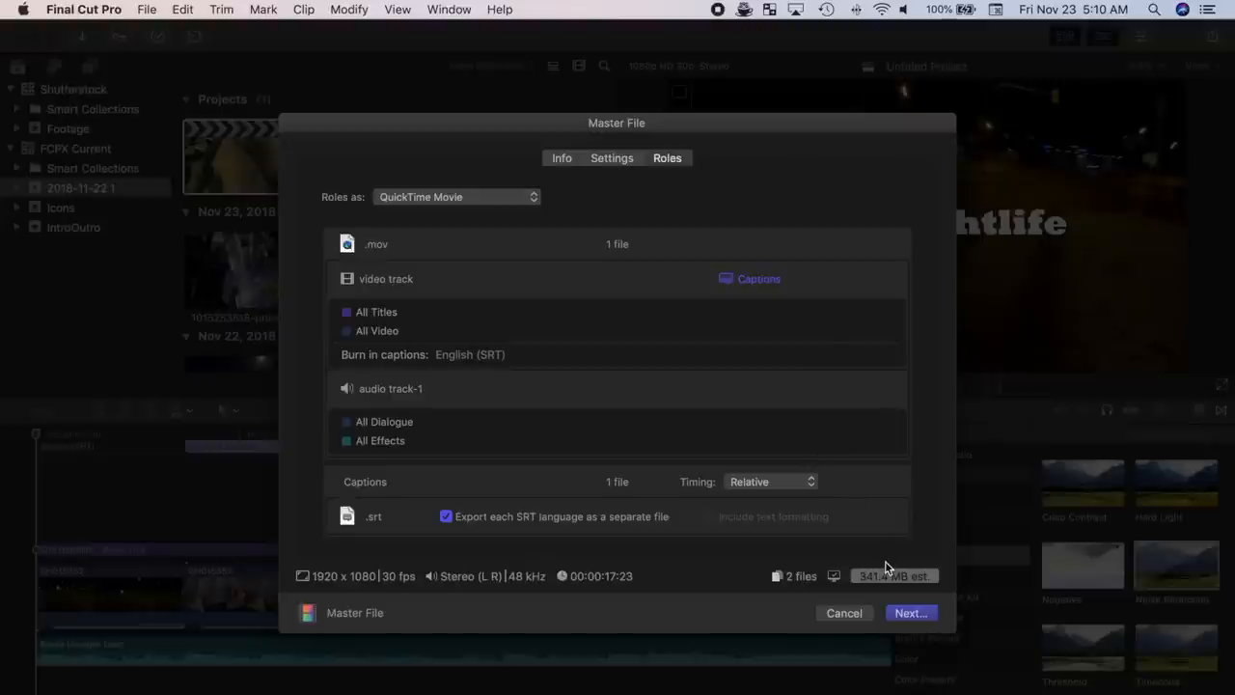
left_click(910, 613)
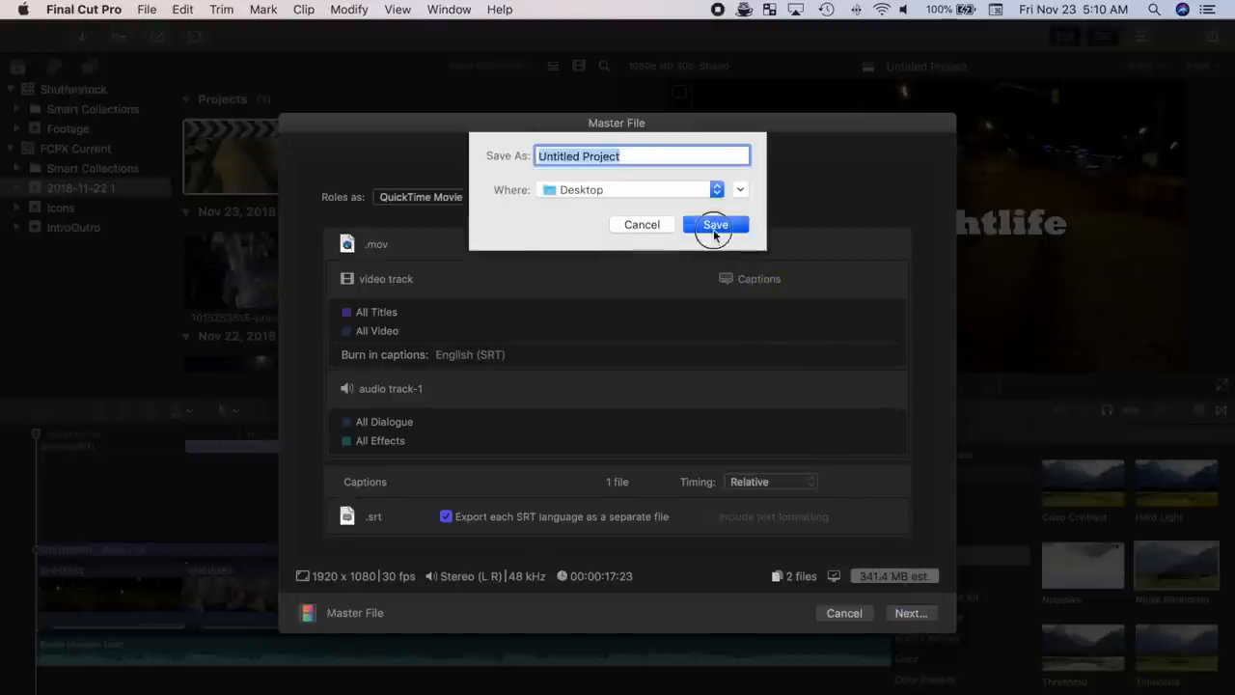
left_click(715, 224)
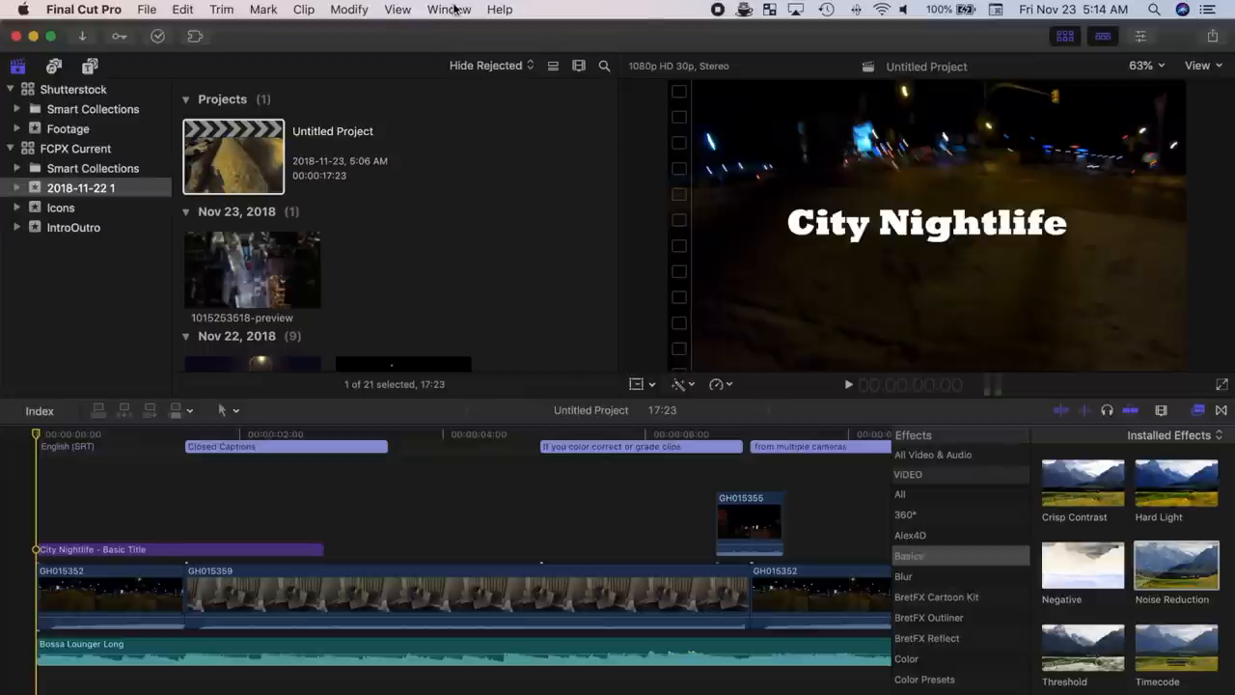
Step: Turn on the Project Timecode display from the Window menu
left_click(449, 9)
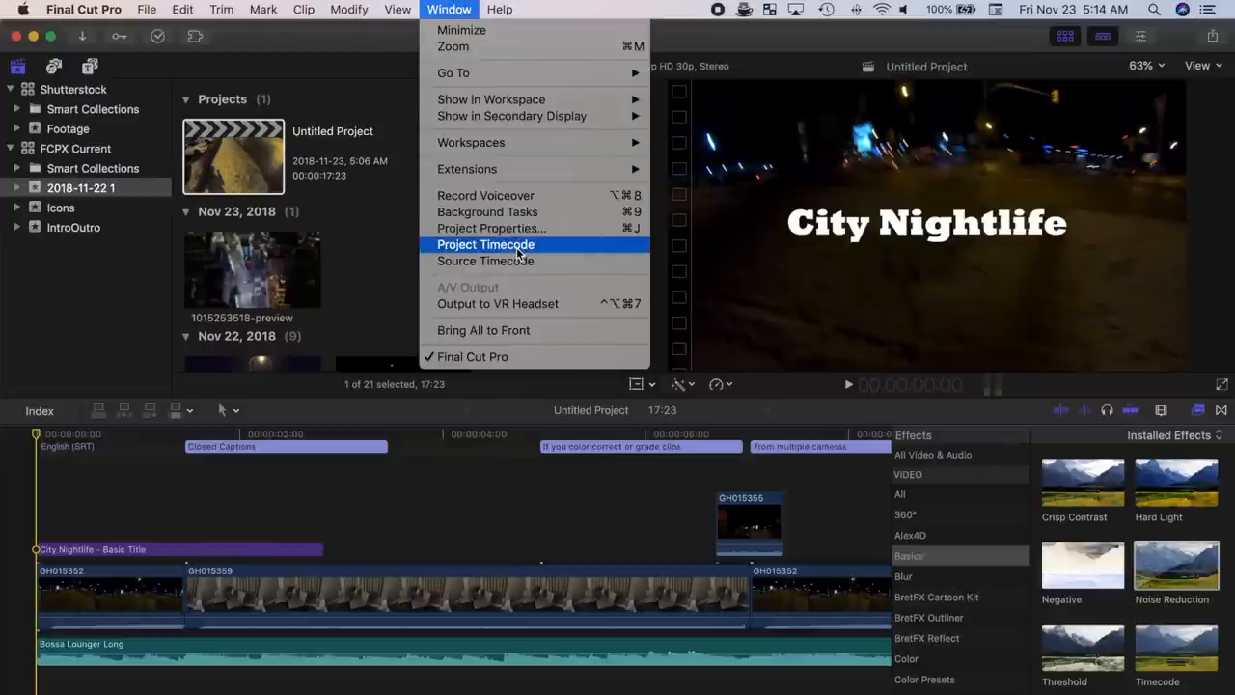
left_click(486, 243)
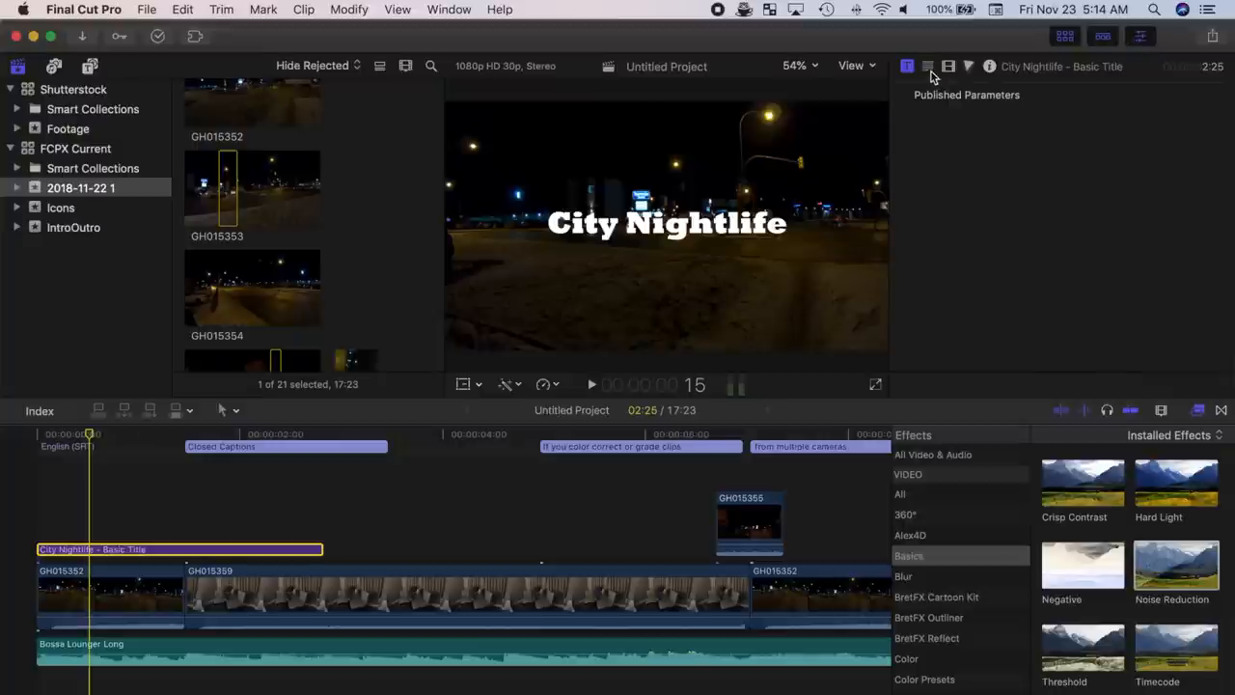
Step: Switch the City Nightlife title's font to Hiragino Kaku Gothic StdN in the Text inspector
left_click(928, 66)
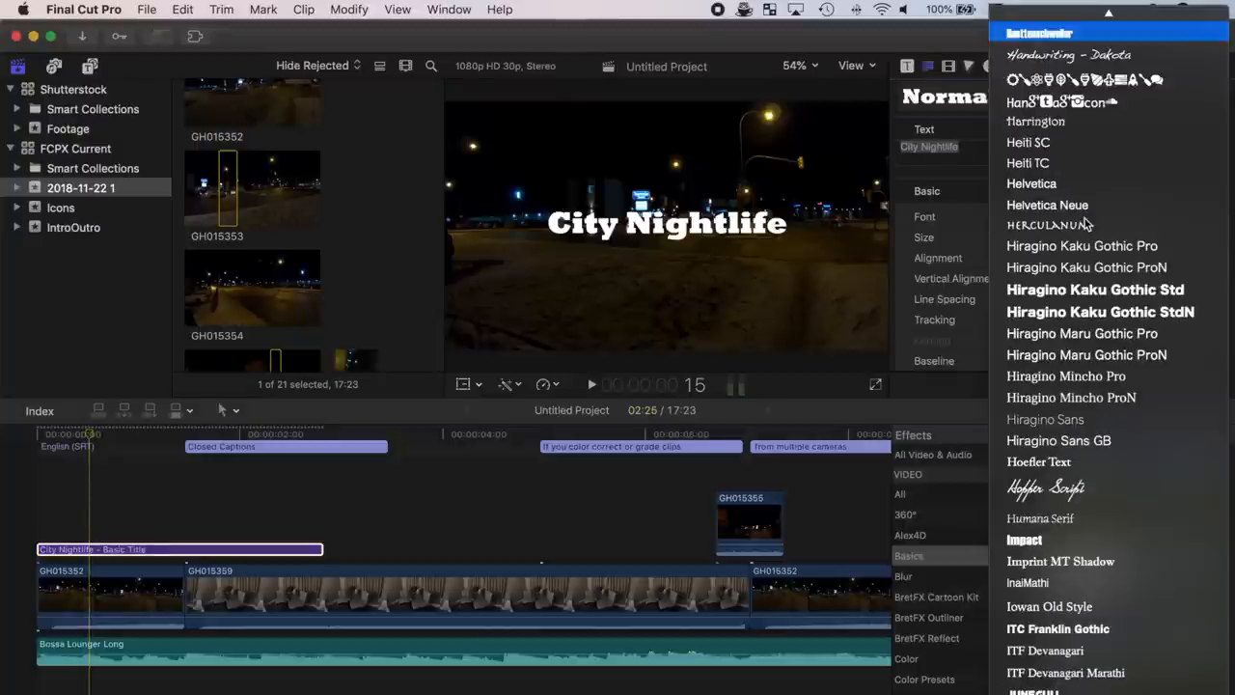
left_click(1100, 312)
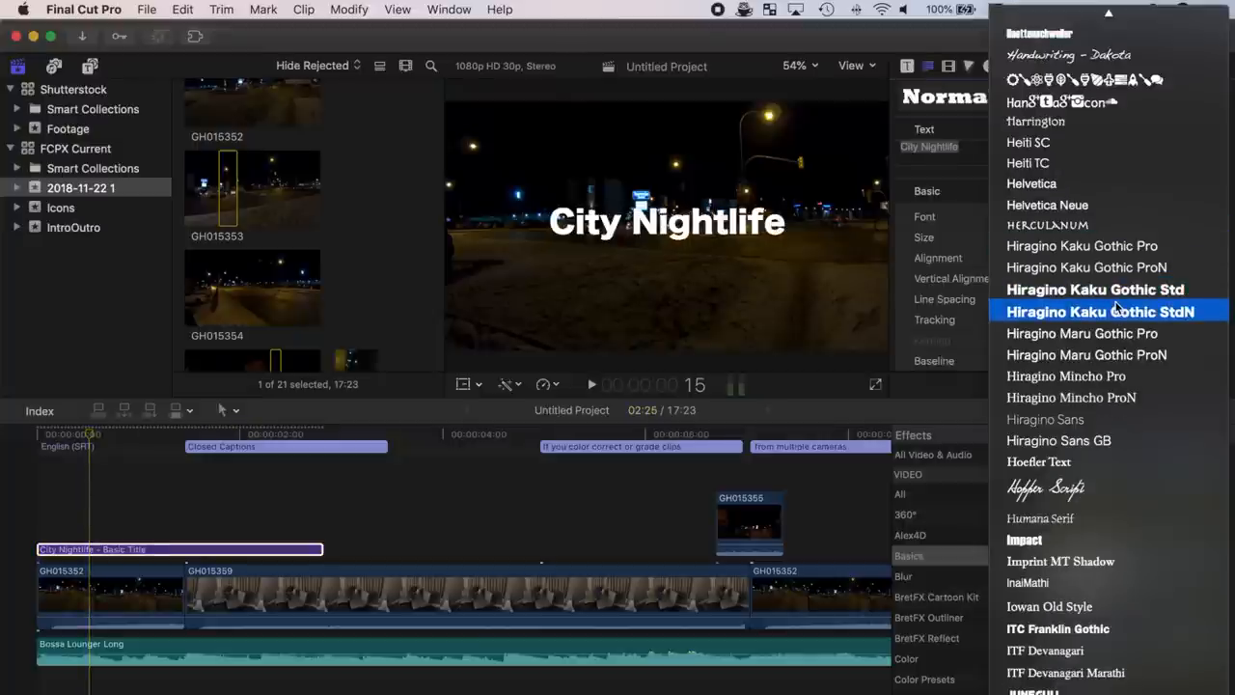
left_click(1100, 311)
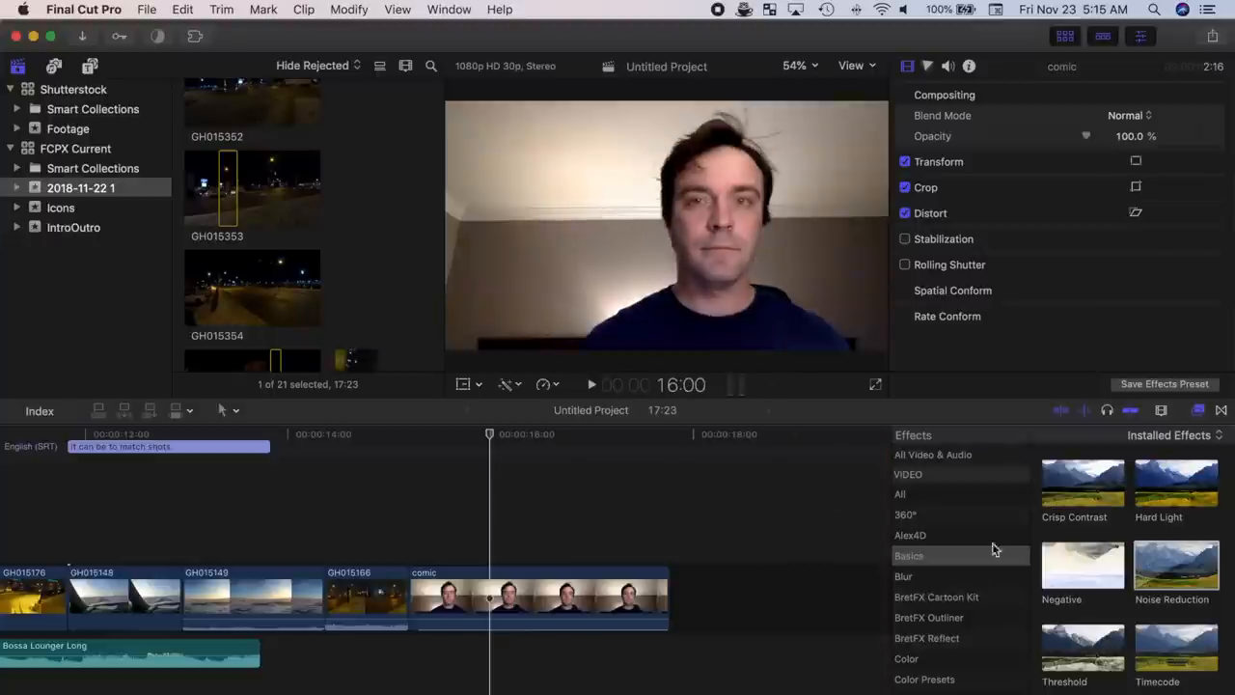
Step: Apply Comic Basic from Comic Looks, with Ink Edges at 0% and Ink Smoothness near 52%
scroll("down", 3)
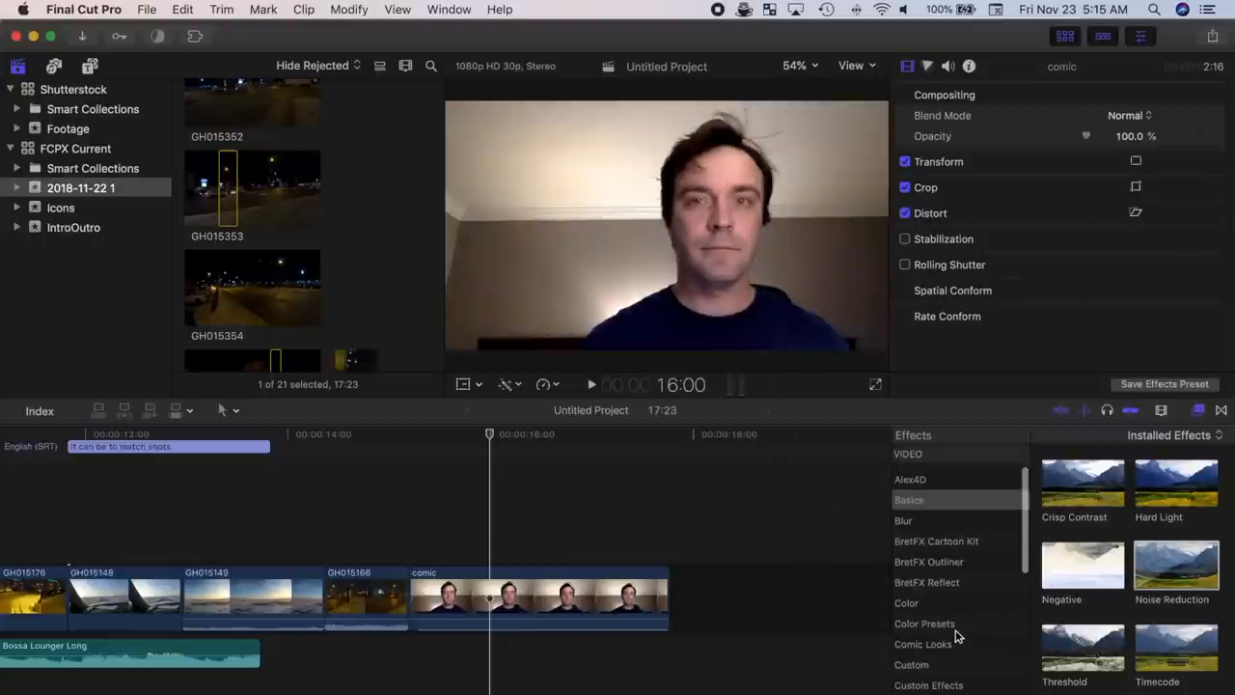
left_click(924, 644)
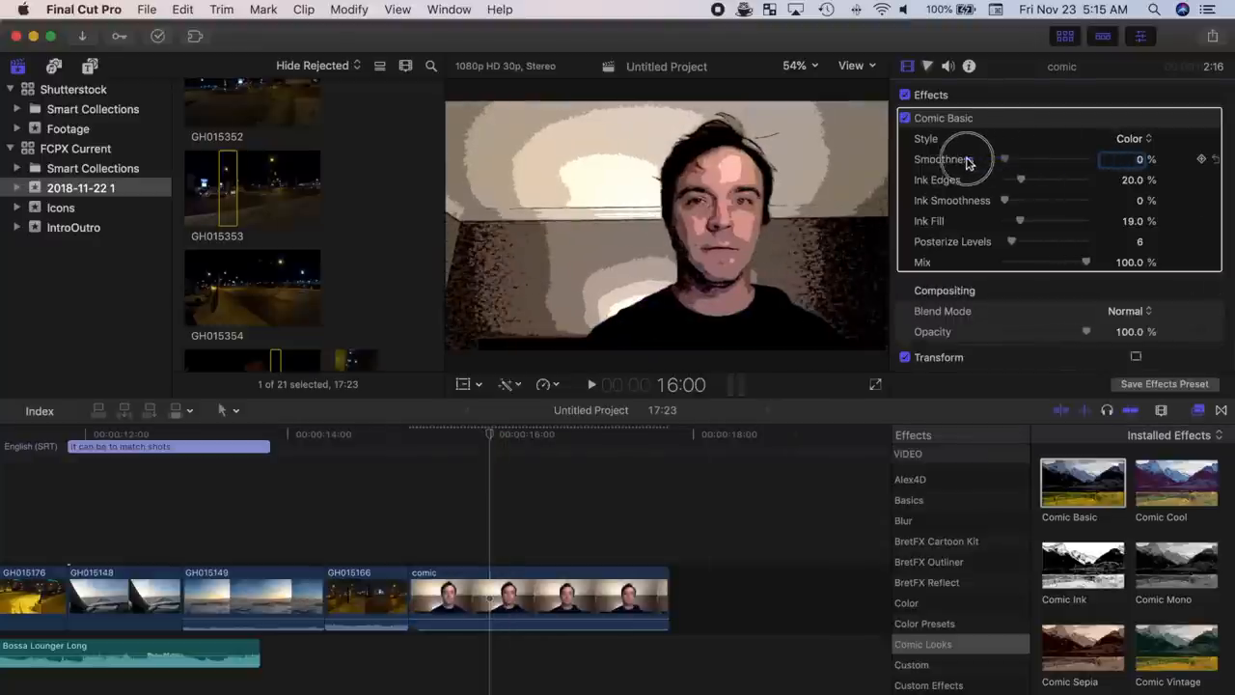
left_click_drag(1020, 180, 1076, 180)
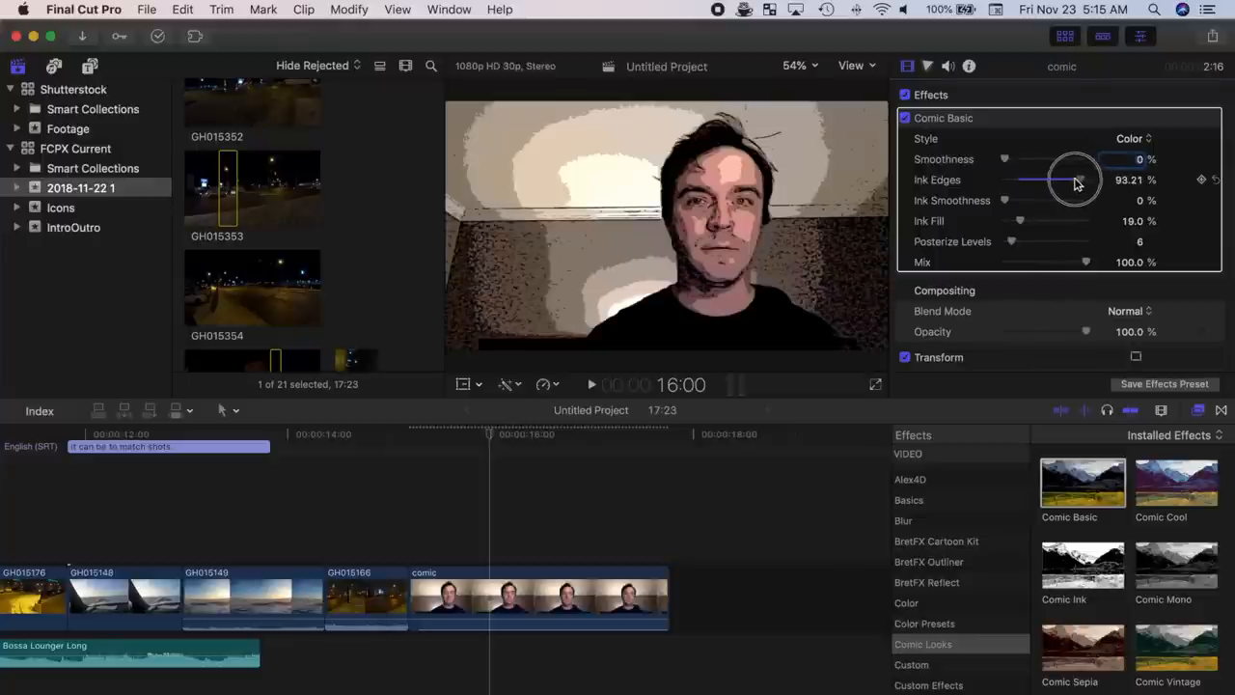
left_click_drag(1074, 179, 1008, 179)
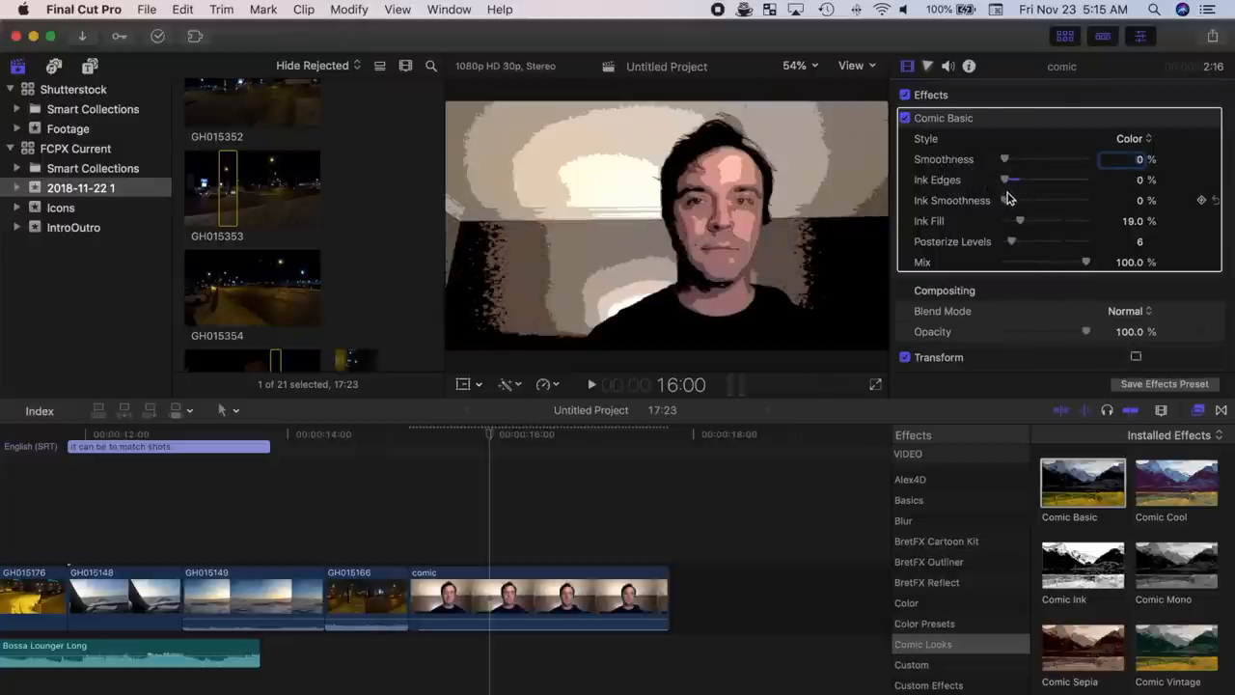
left_click_drag(1008, 200, 1047, 200)
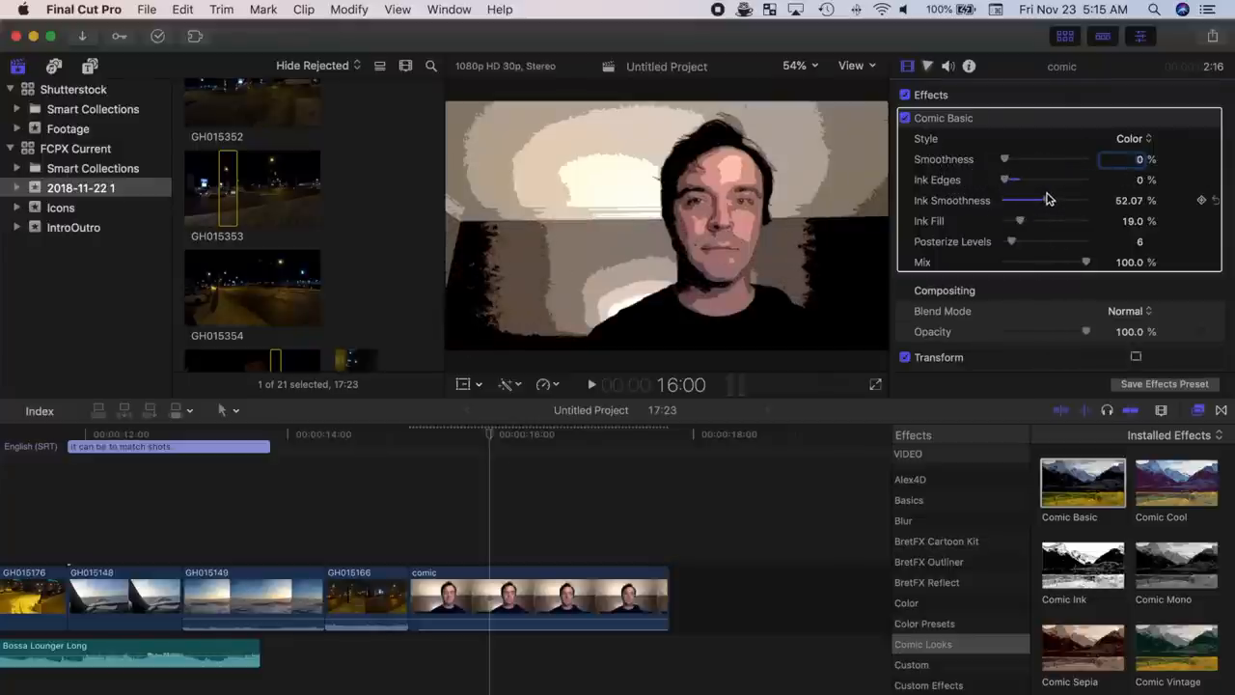